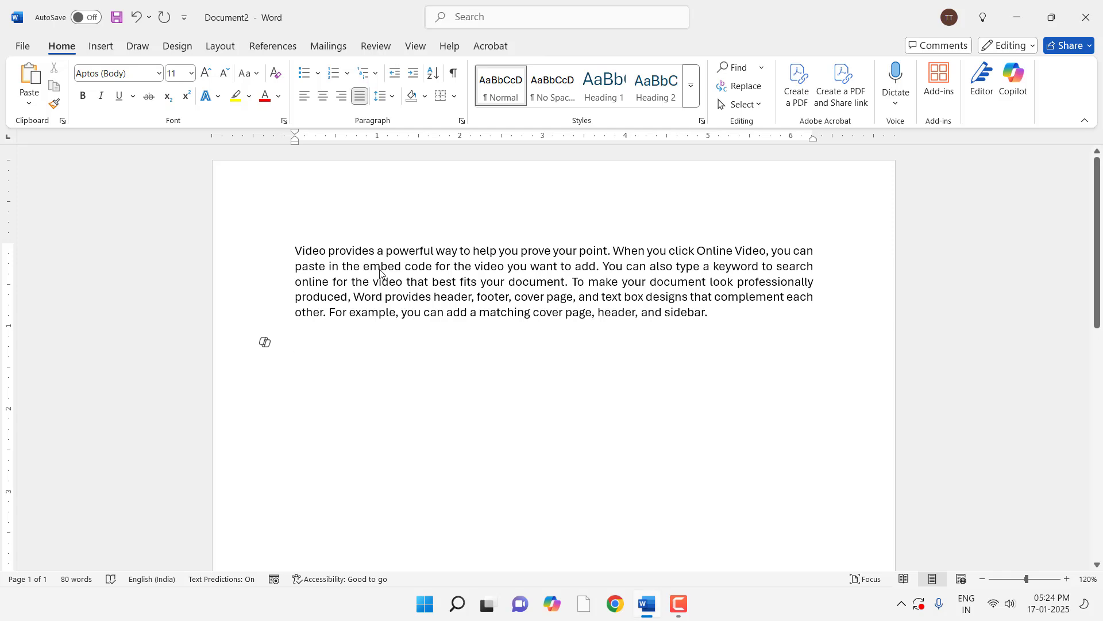
Review the Copilot settings in Word Options before drafting
left_click(295, 343)
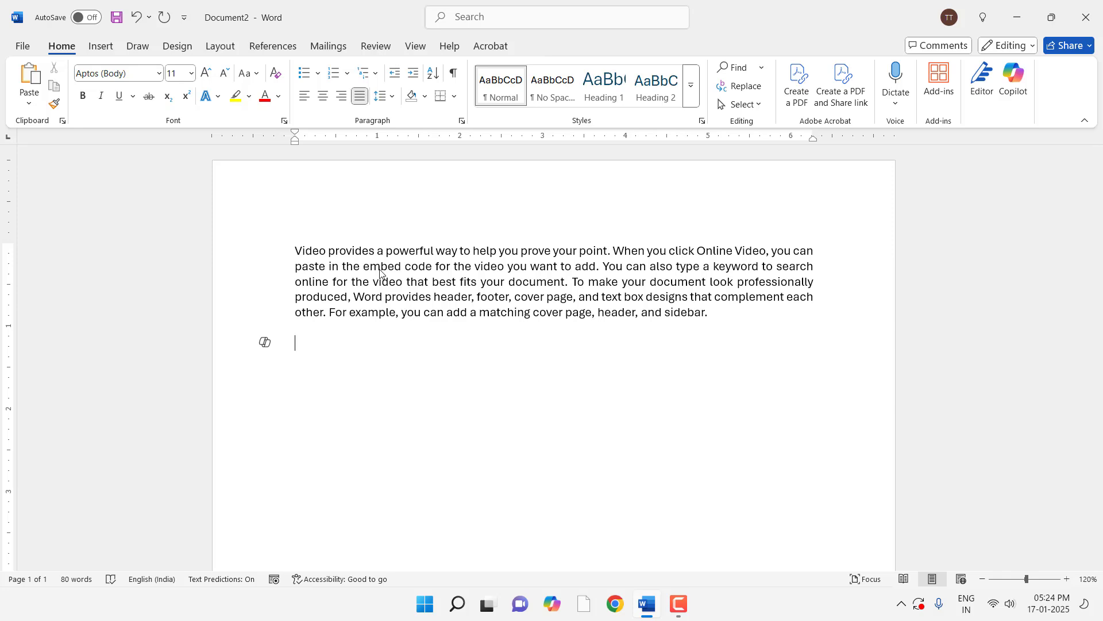
mouse_move(443, 386)
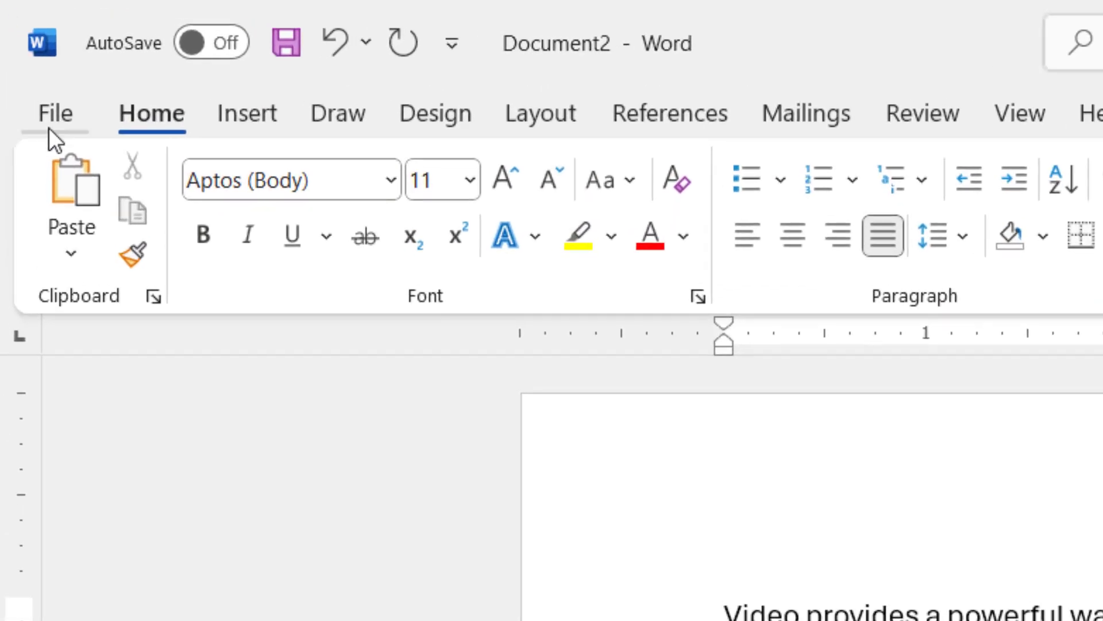
left_click(54, 113)
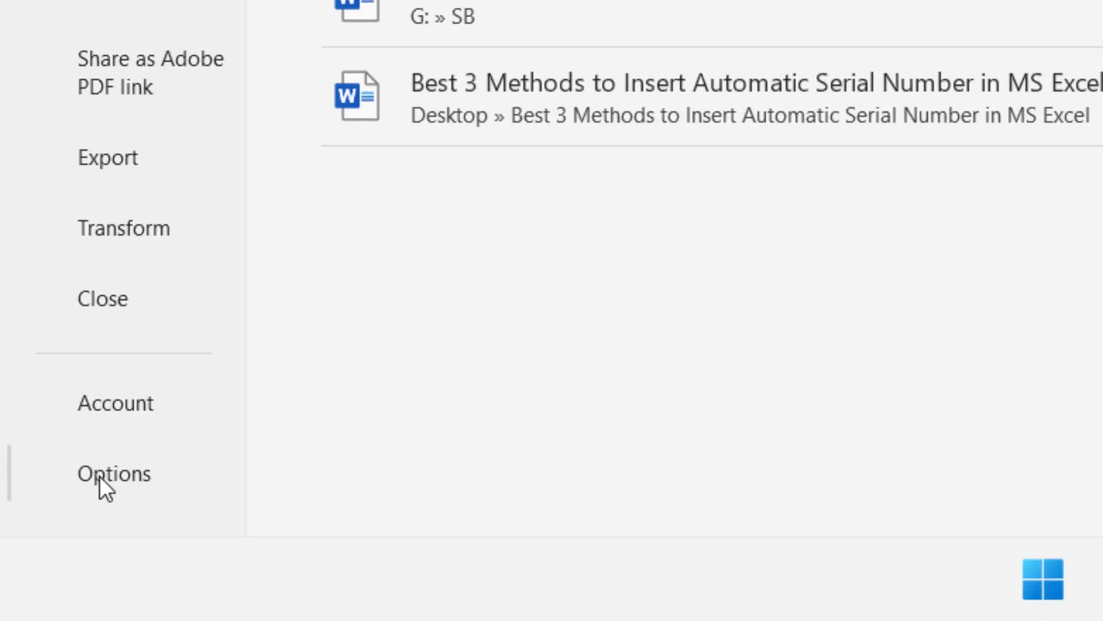
left_click(114, 473)
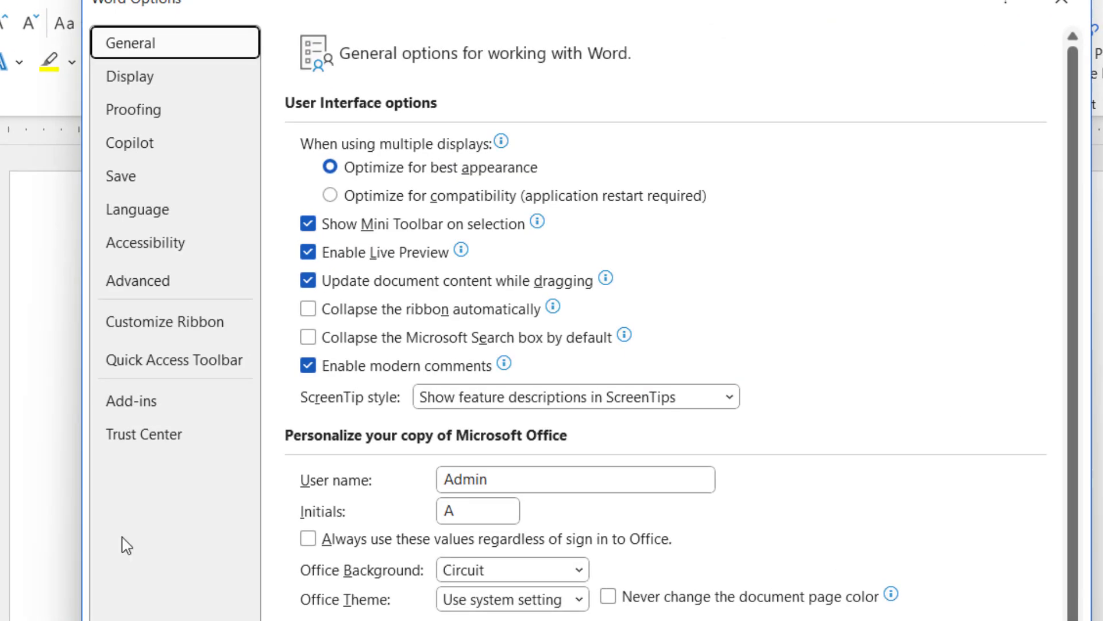
mouse_move(130, 142)
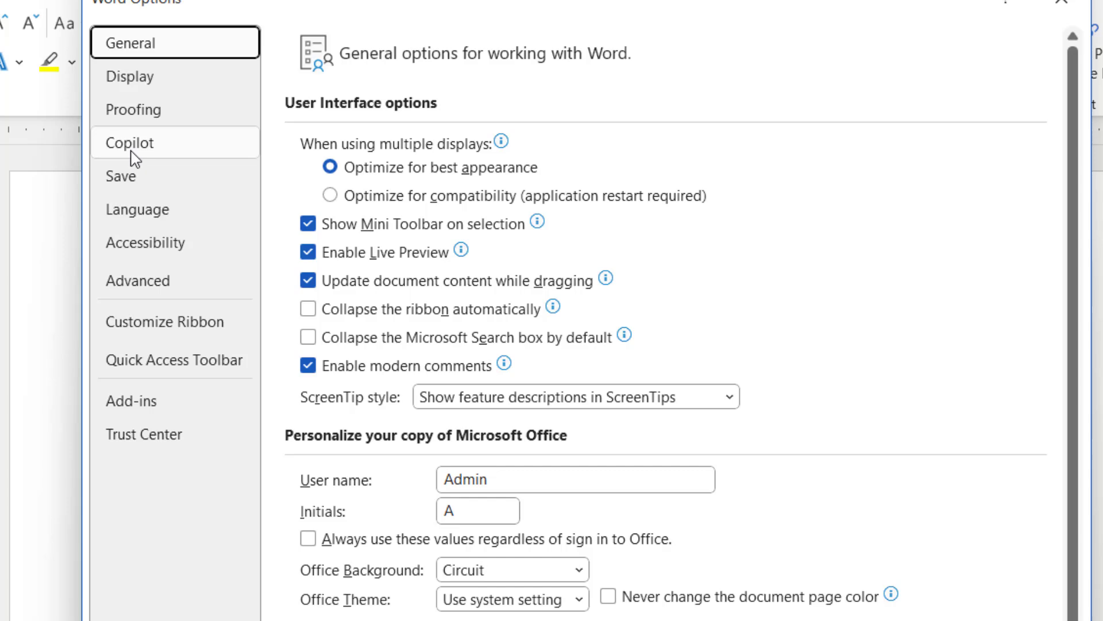
left_click(130, 143)
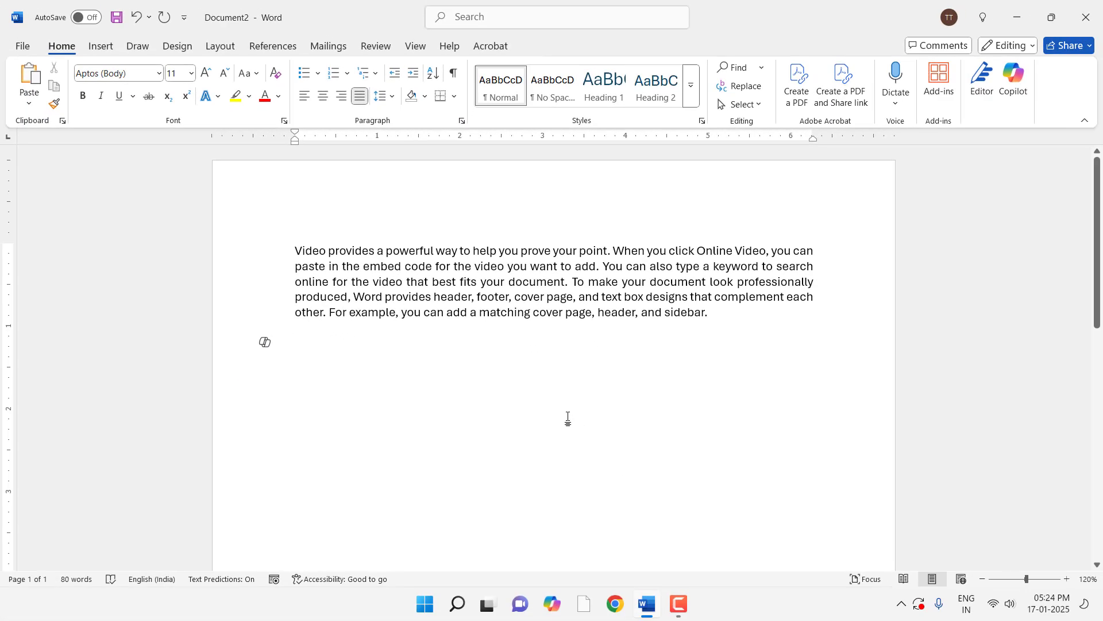
Have Copilot draft 'Insert blank table with 4 column' on the empty line below the paragraph
left_click(295, 343)
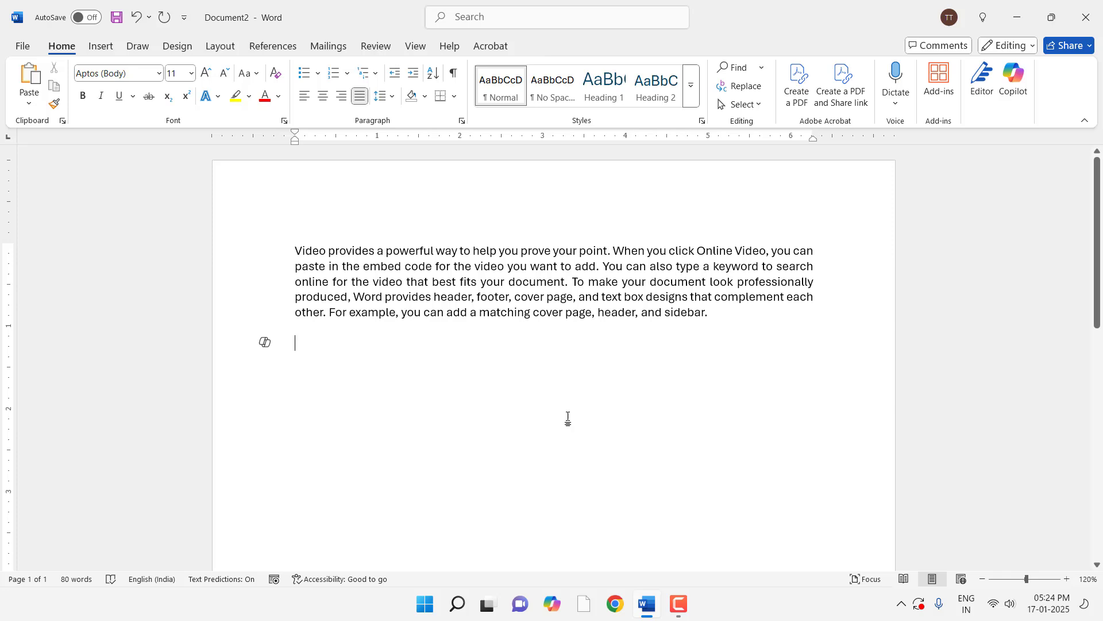
key("alt+i")
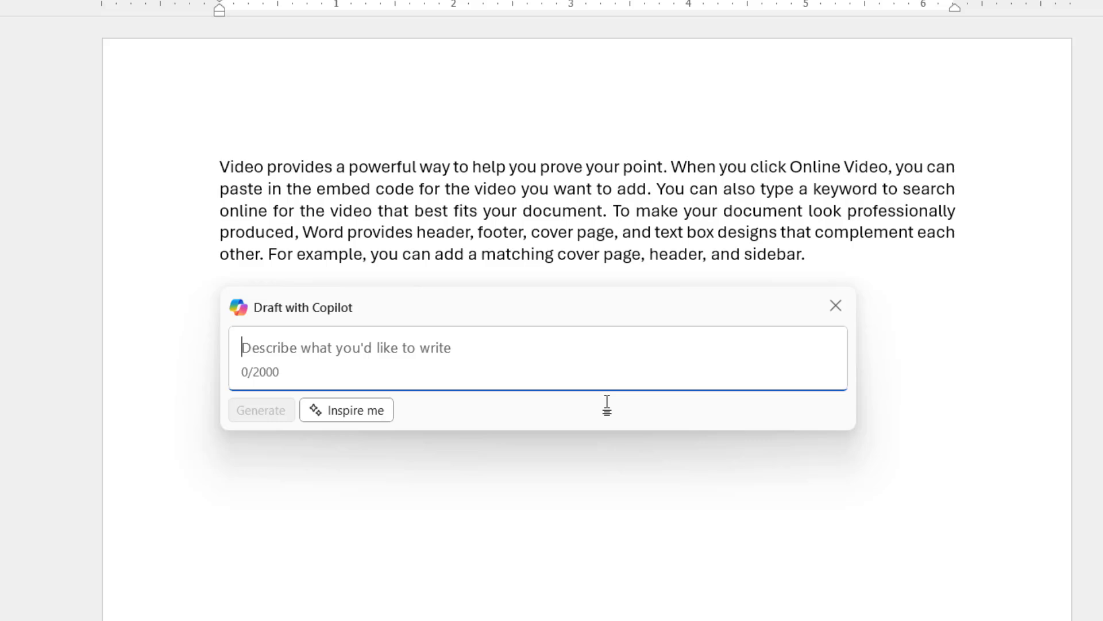
mouse_move(834, 324)
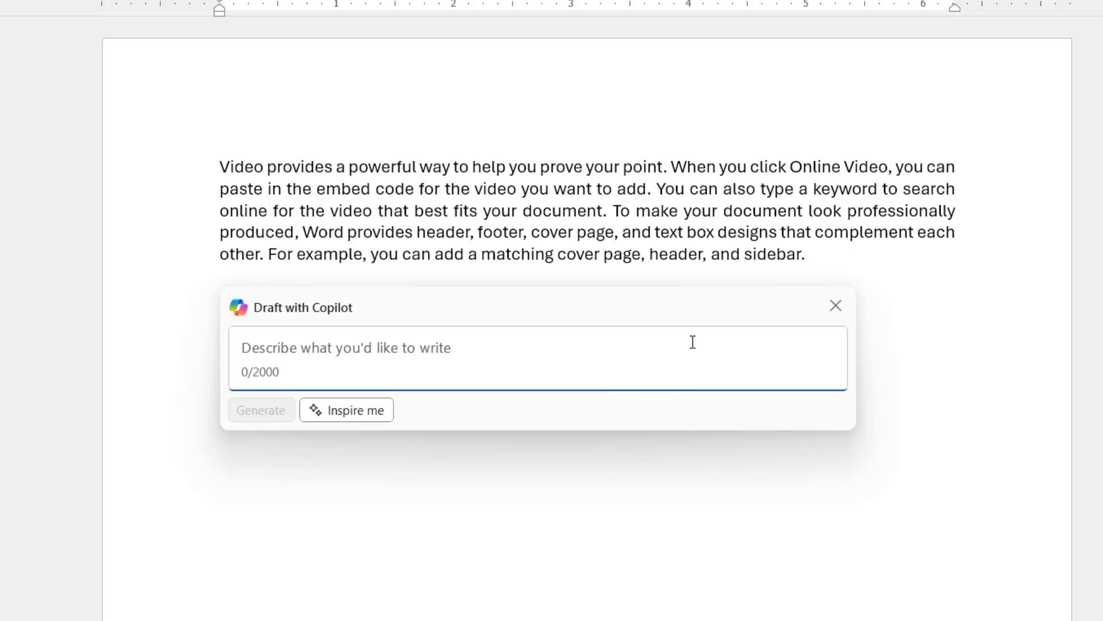
type("inser")
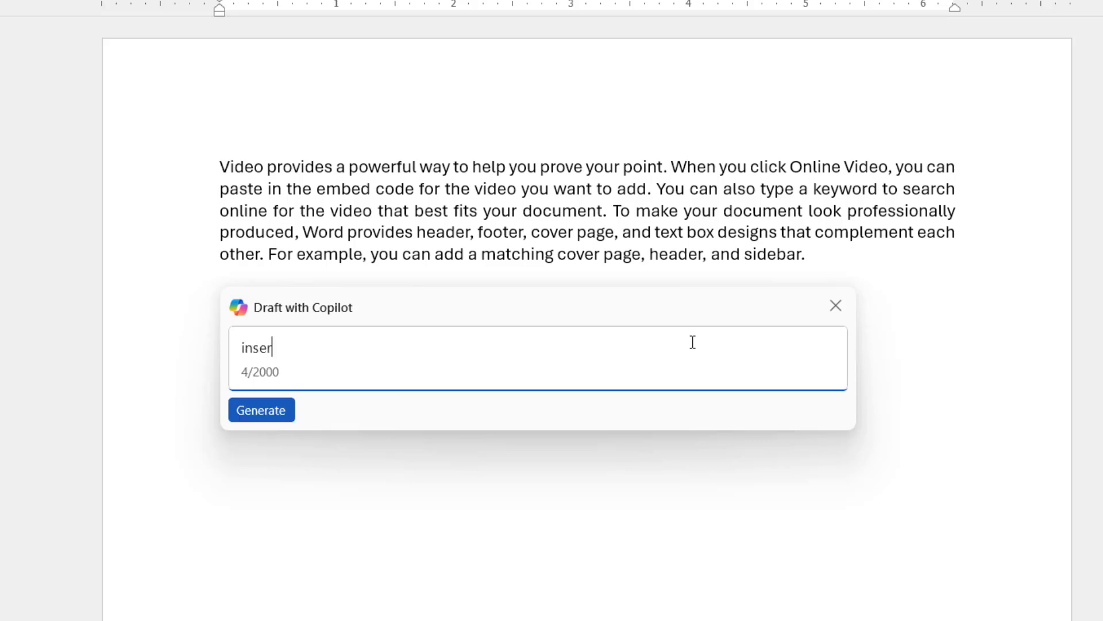
type("Insert blank")
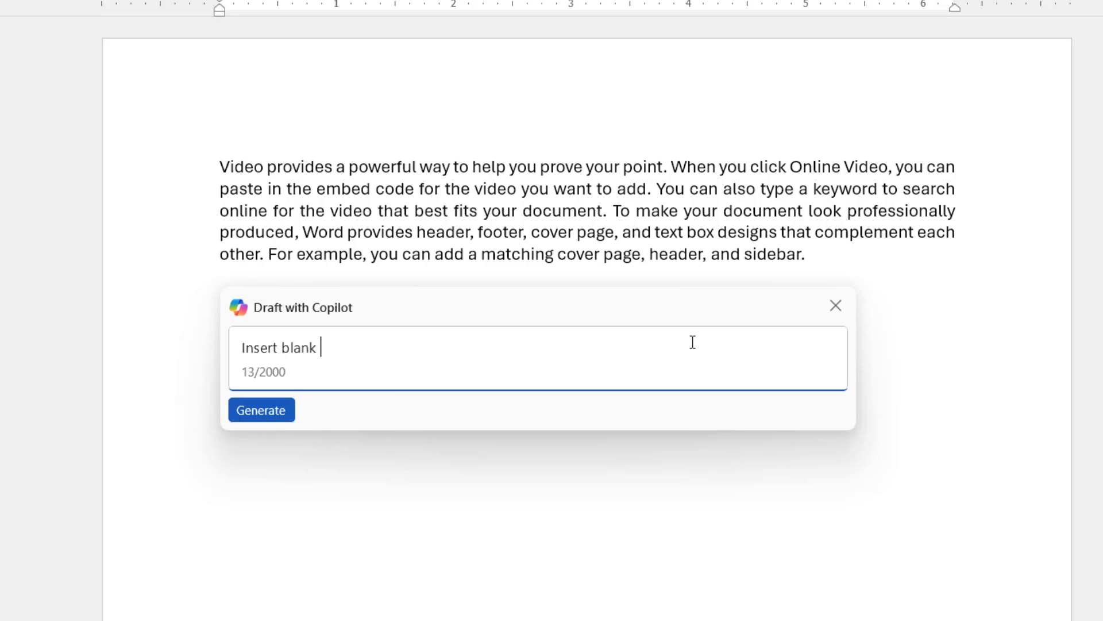
type("table with 4 o")
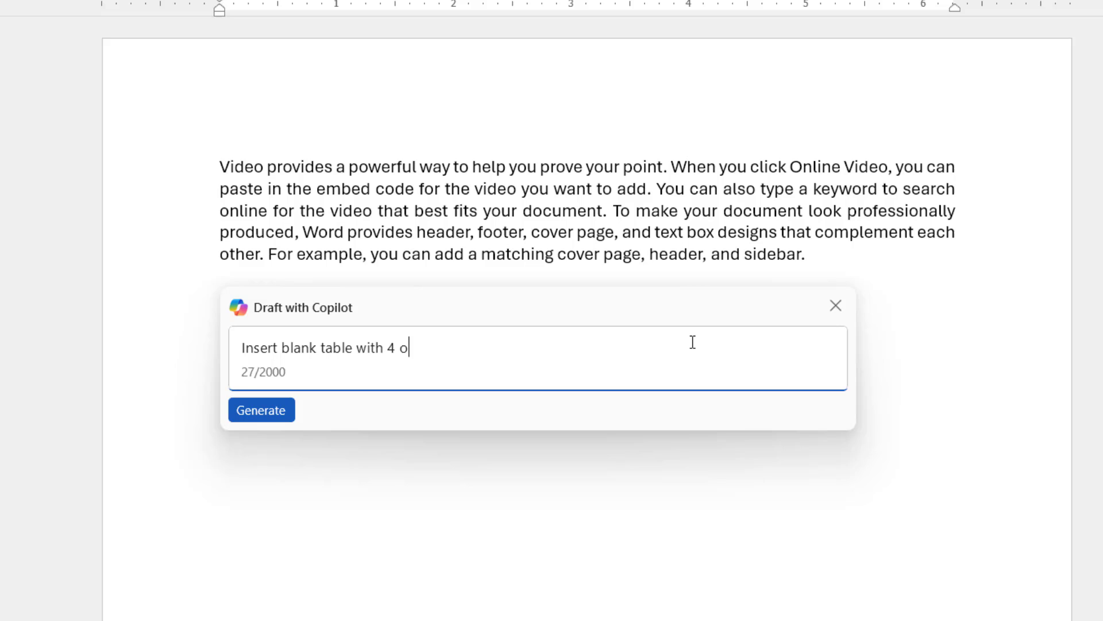
type("column")
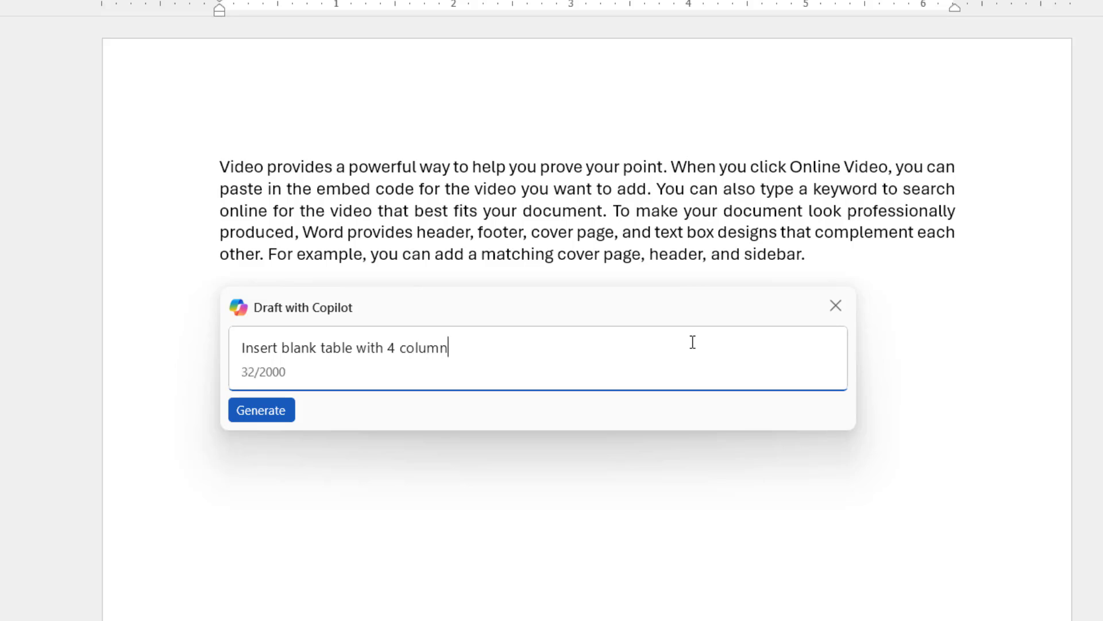
left_click(260, 410)
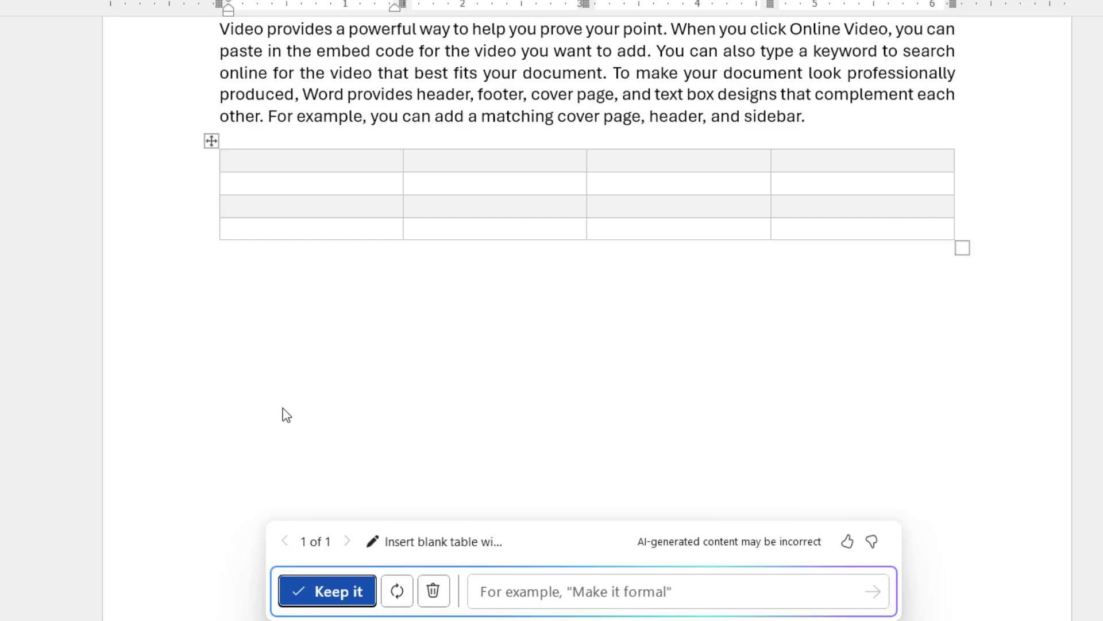
mouse_move(529, 540)
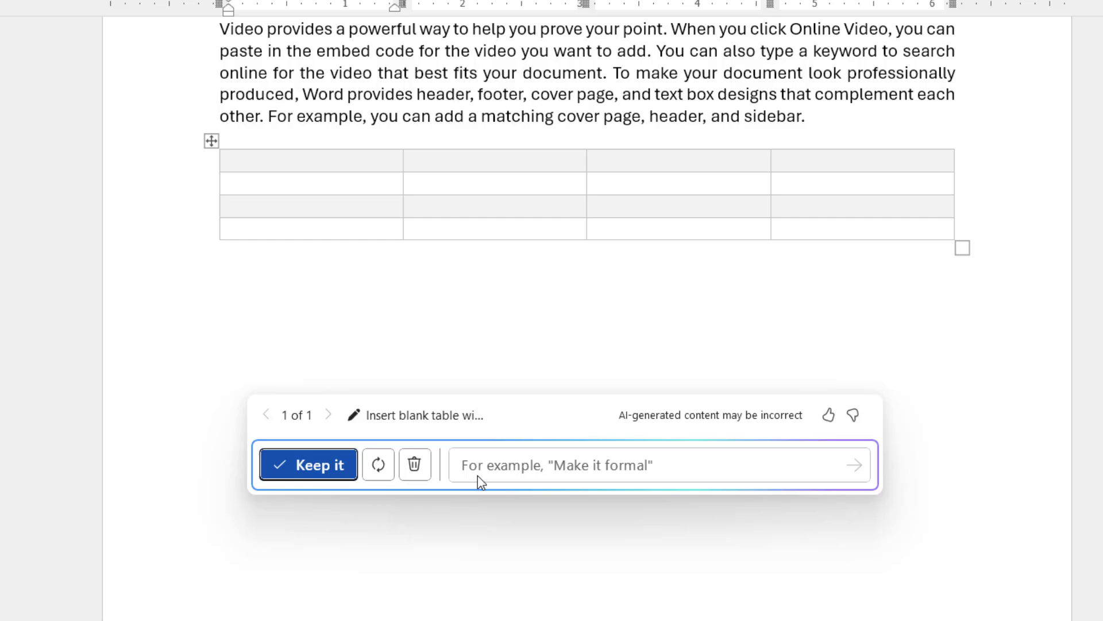
mouse_move(562, 469)
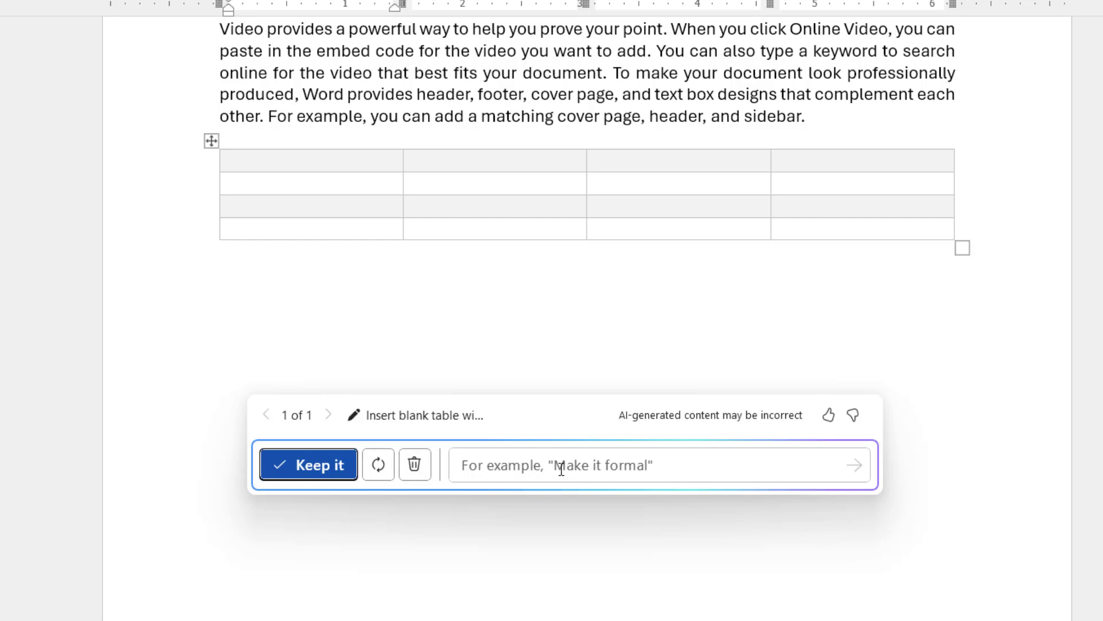
Keep the generated four-column table and reopen an empty Copilot draft prompt below it
left_click(308, 464)
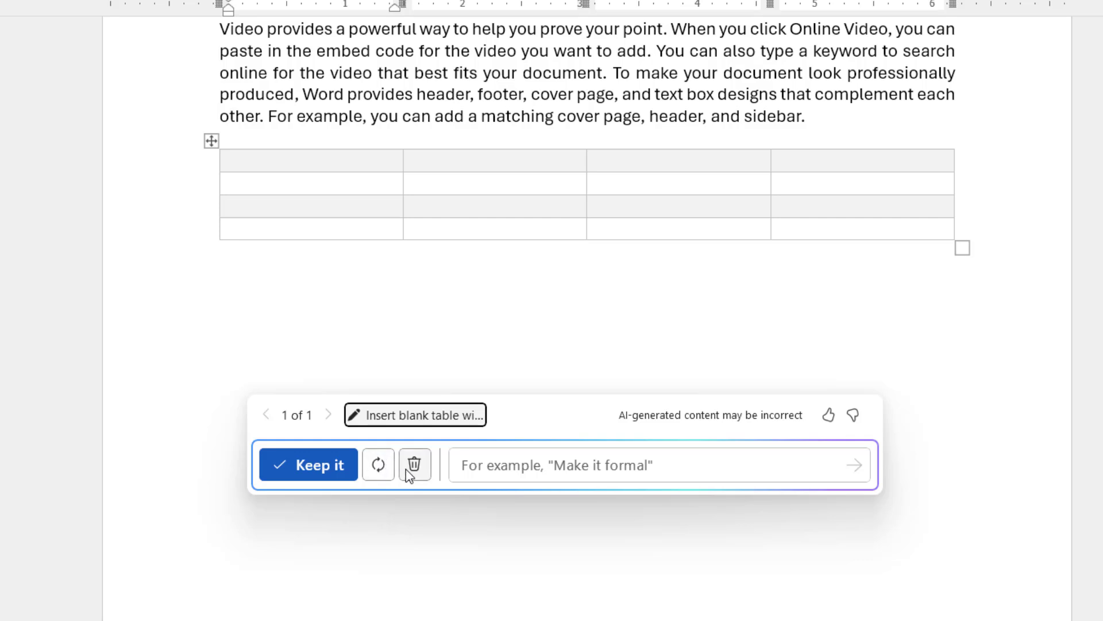
left_click(308, 464)
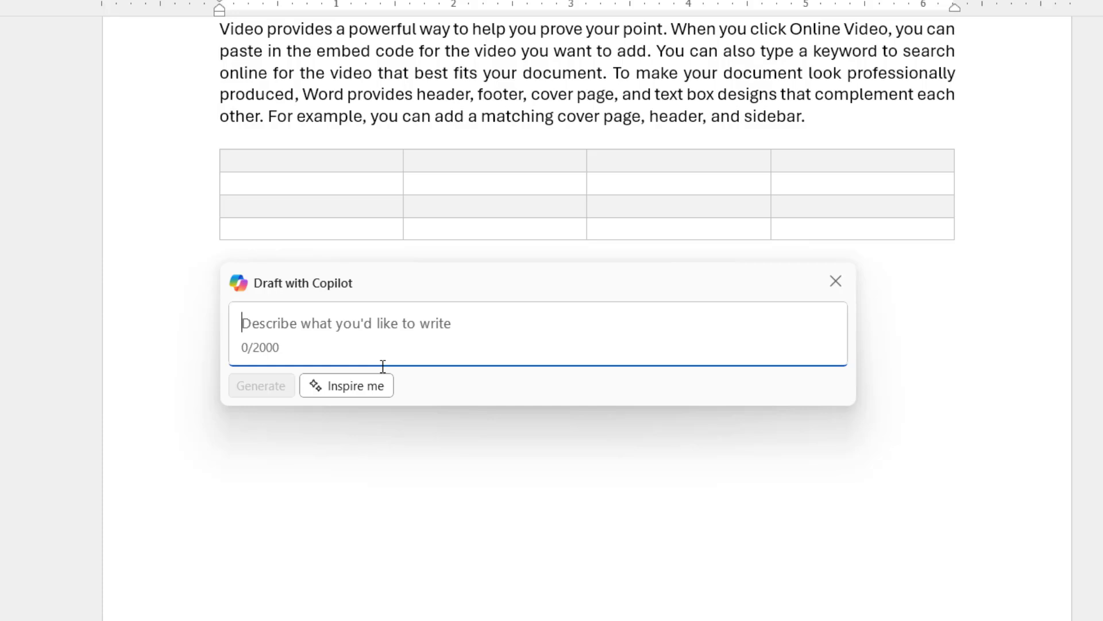
Have Copilot draft 'Convert this file to powerpoint' and keep the resulting slide-style outline
type("conver")
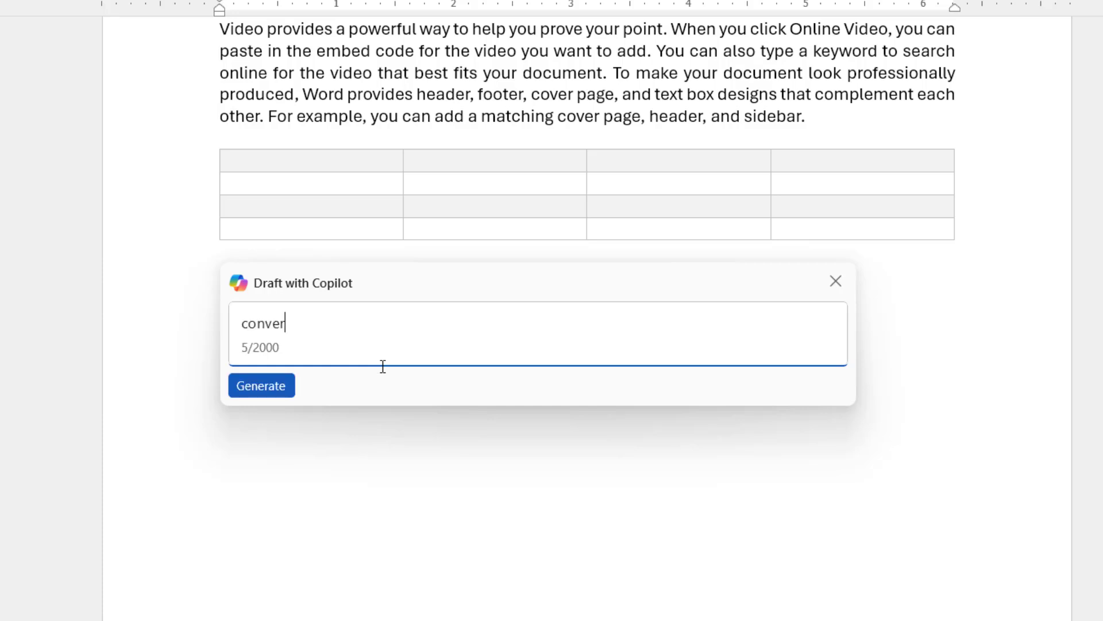
type("Convert this file to")
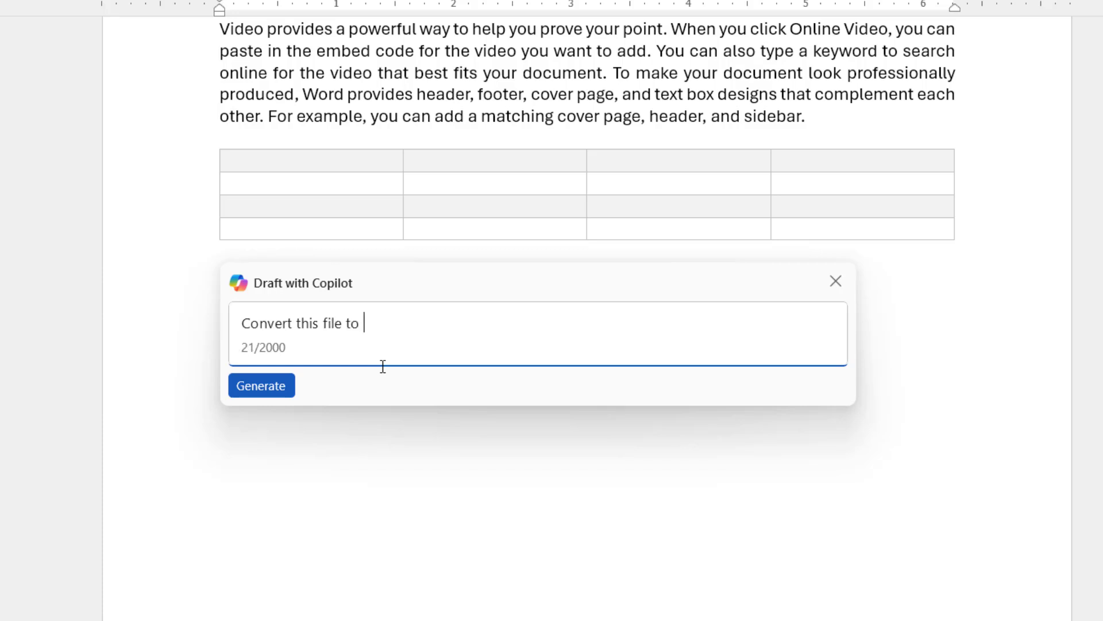
type("powerpoint")
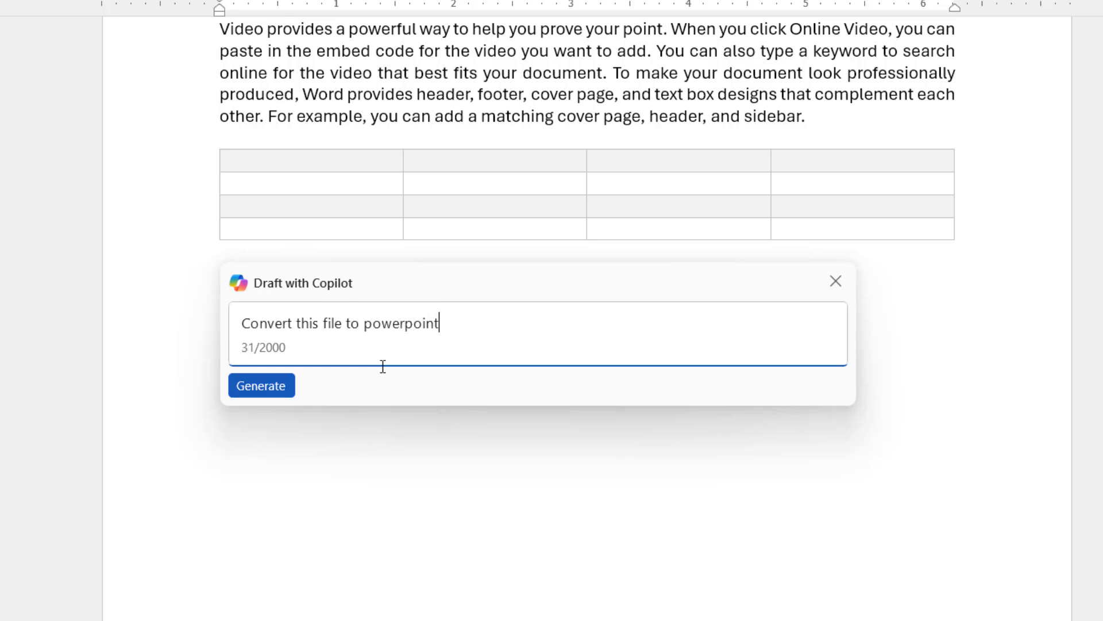
left_click(261, 385)
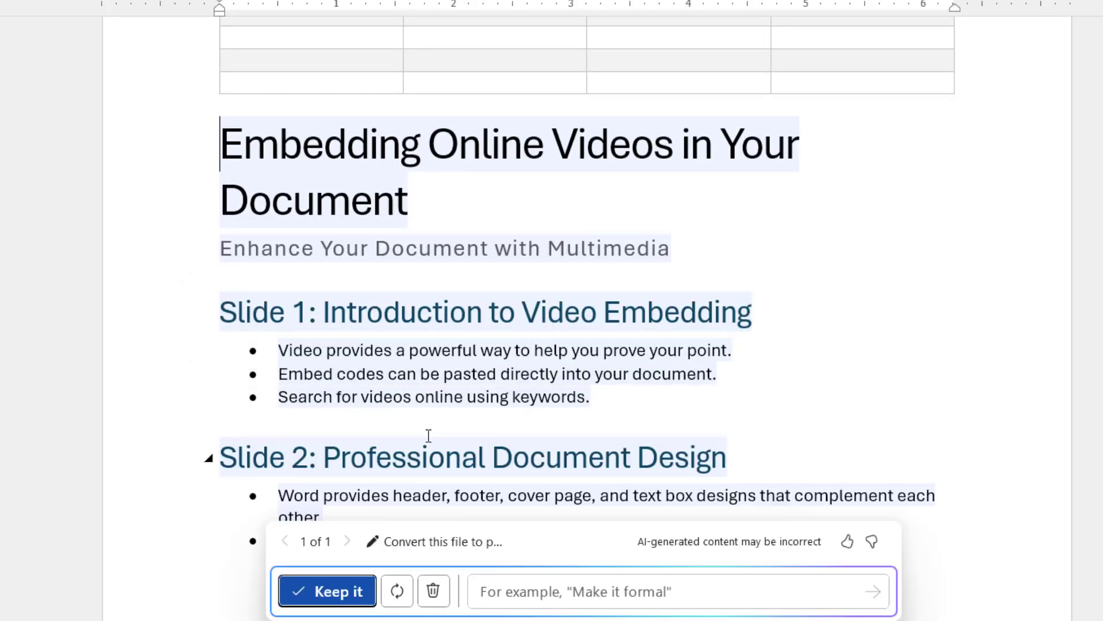
scroll("down", 3)
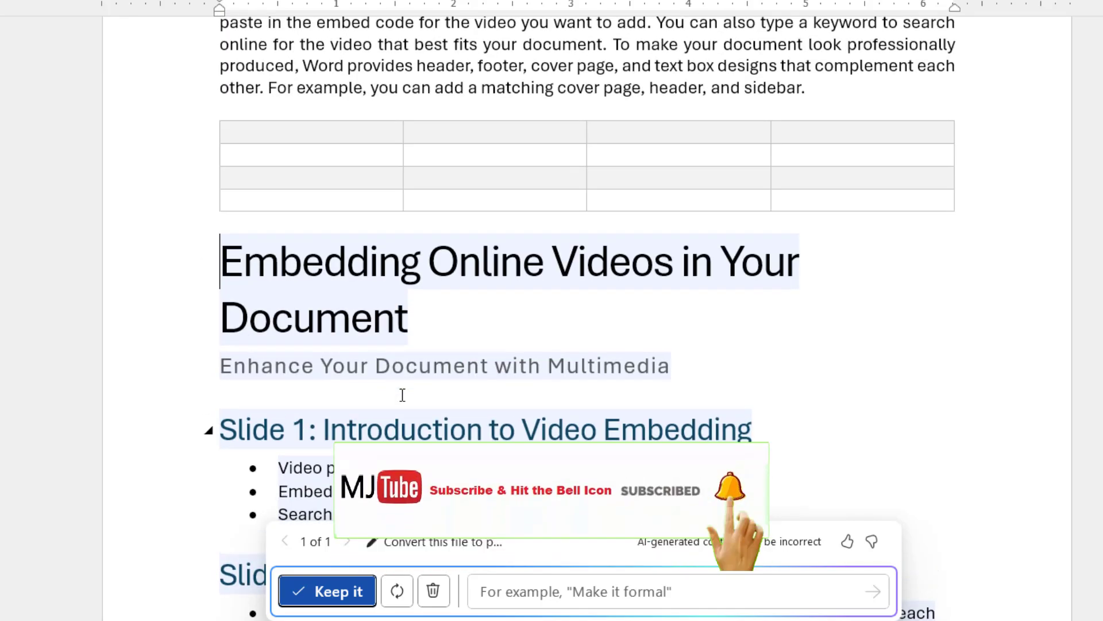
scroll("down", 3)
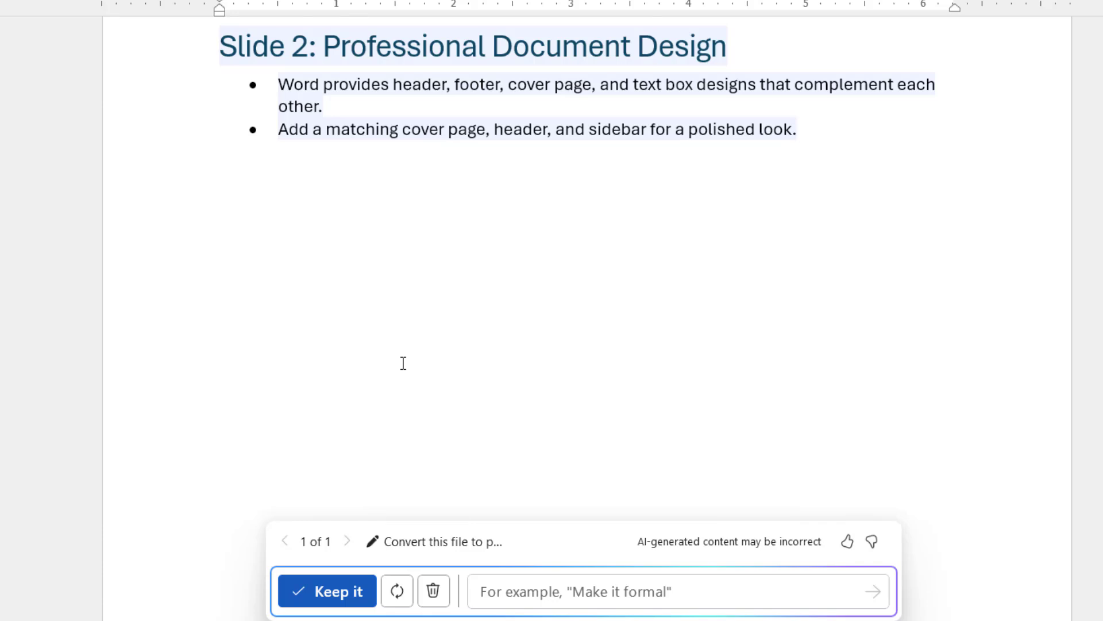
left_click(327, 591)
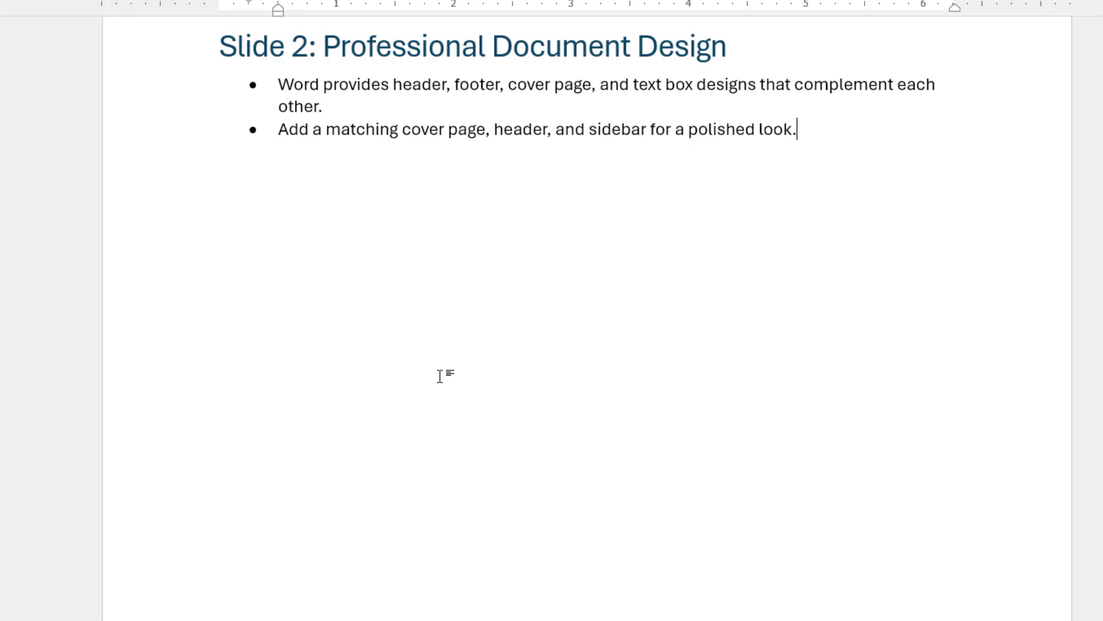
scroll("down", 3)
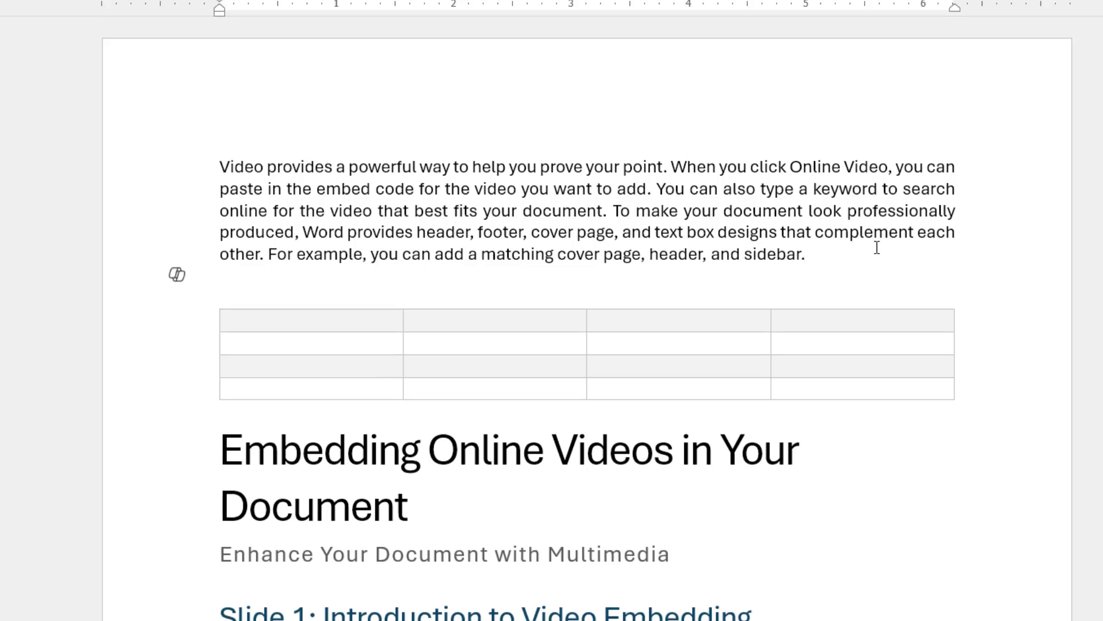
left_click(177, 274)
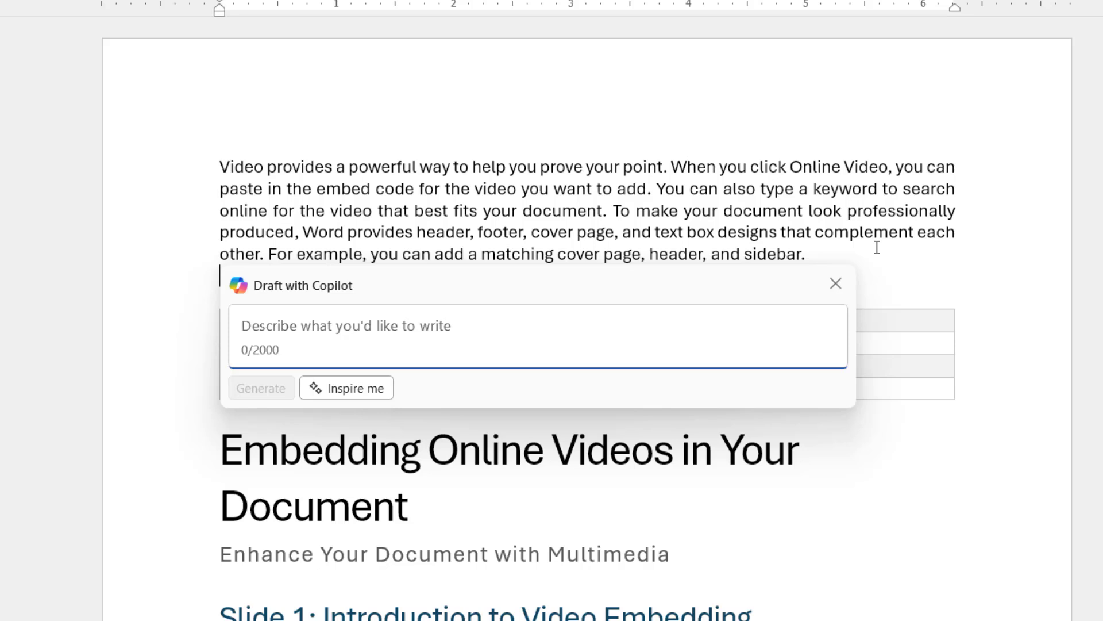
type("impo")
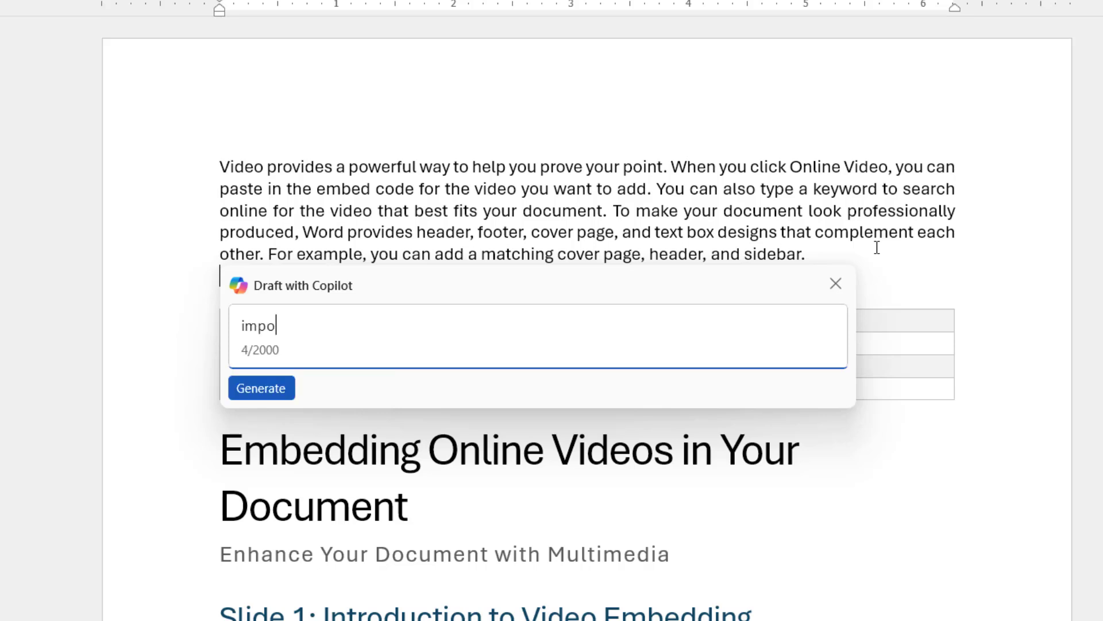
type("Improve the above paragraph")
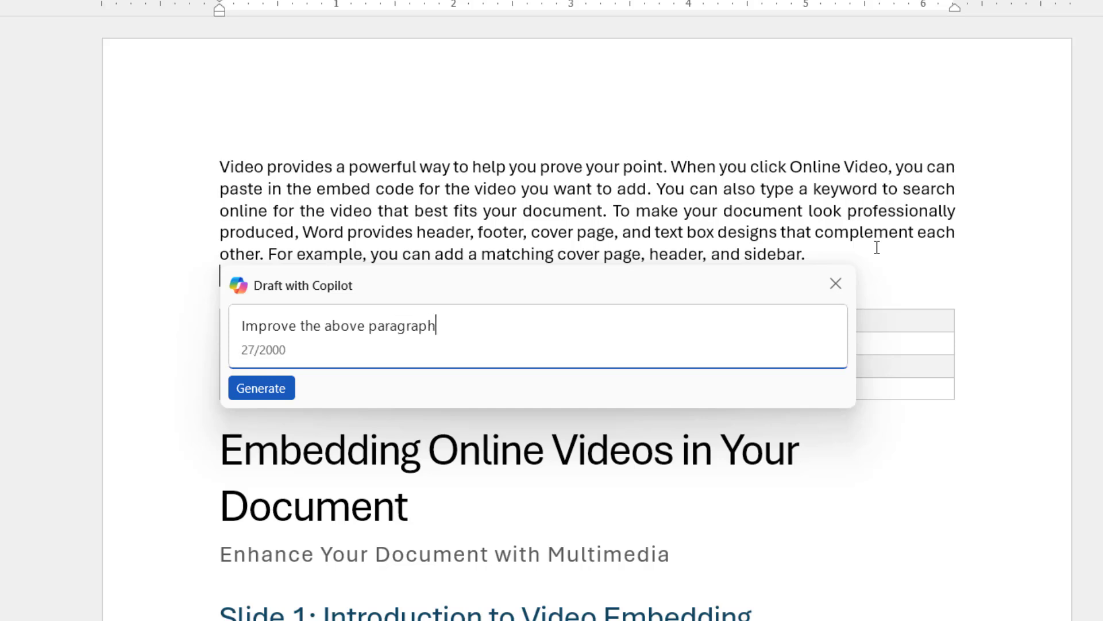
left_click(261, 387)
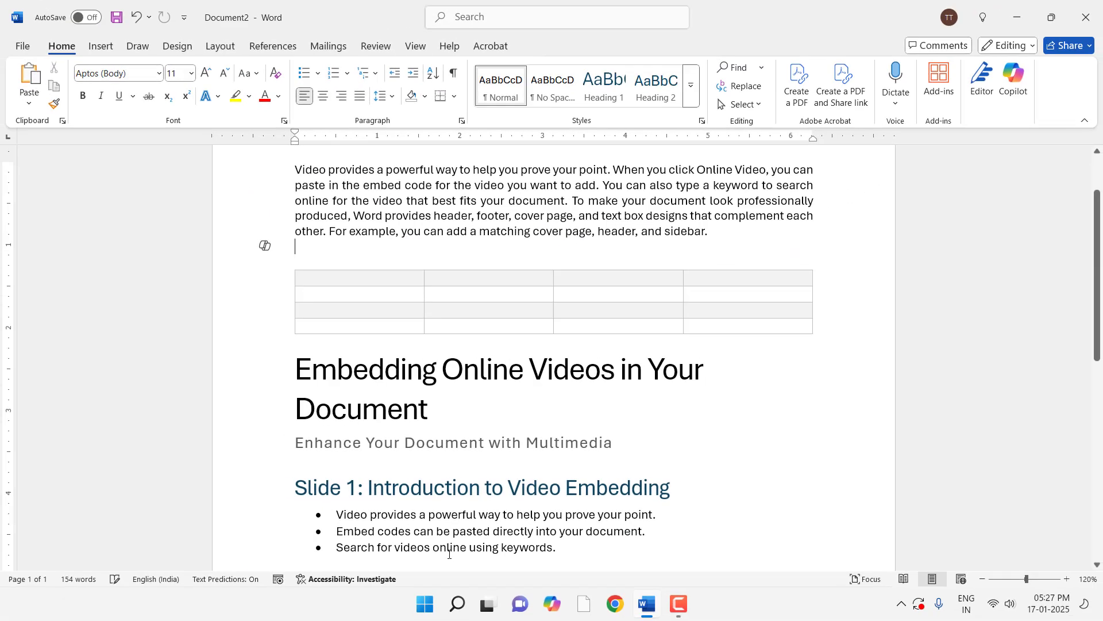
Show the Copilot side pane and request the 'Summarize this doc' prompt
scroll("up", 3)
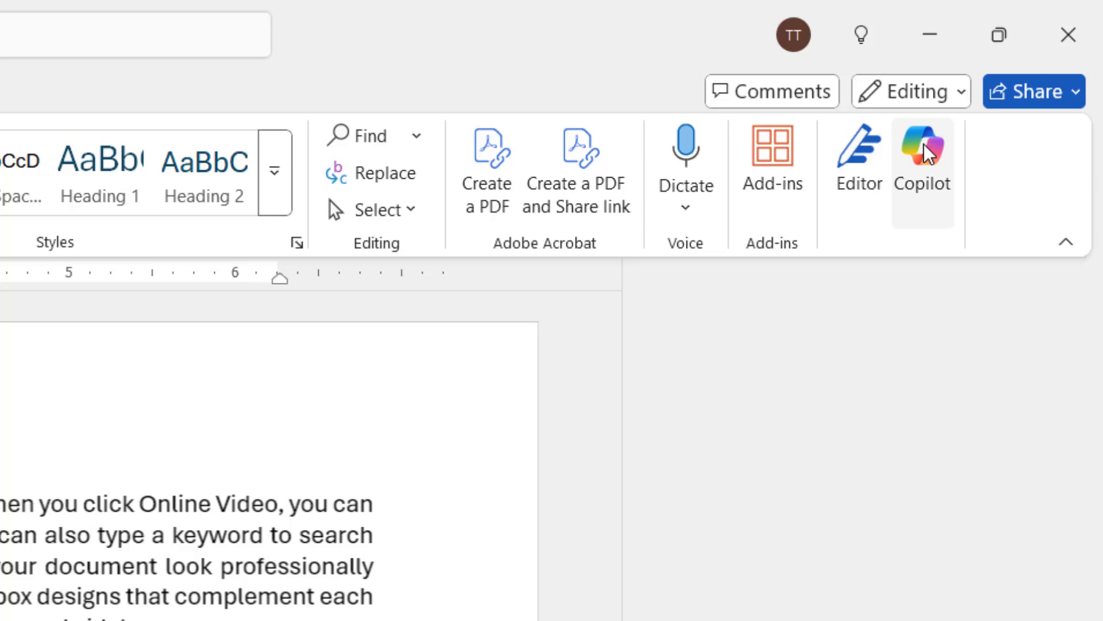
left_click(923, 158)
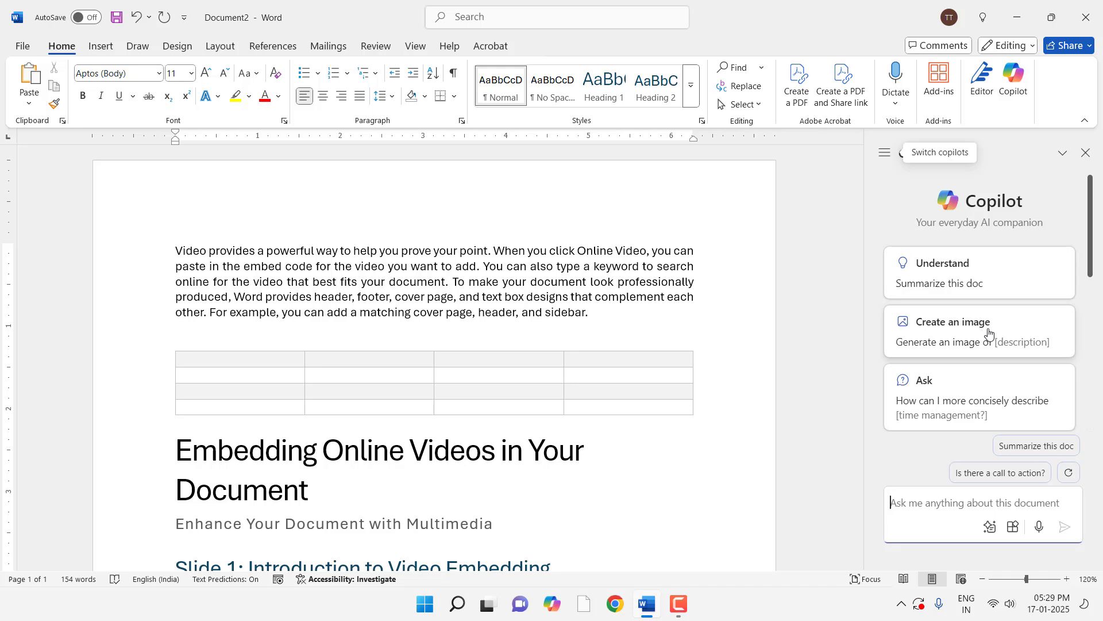
mouse_move(999, 277)
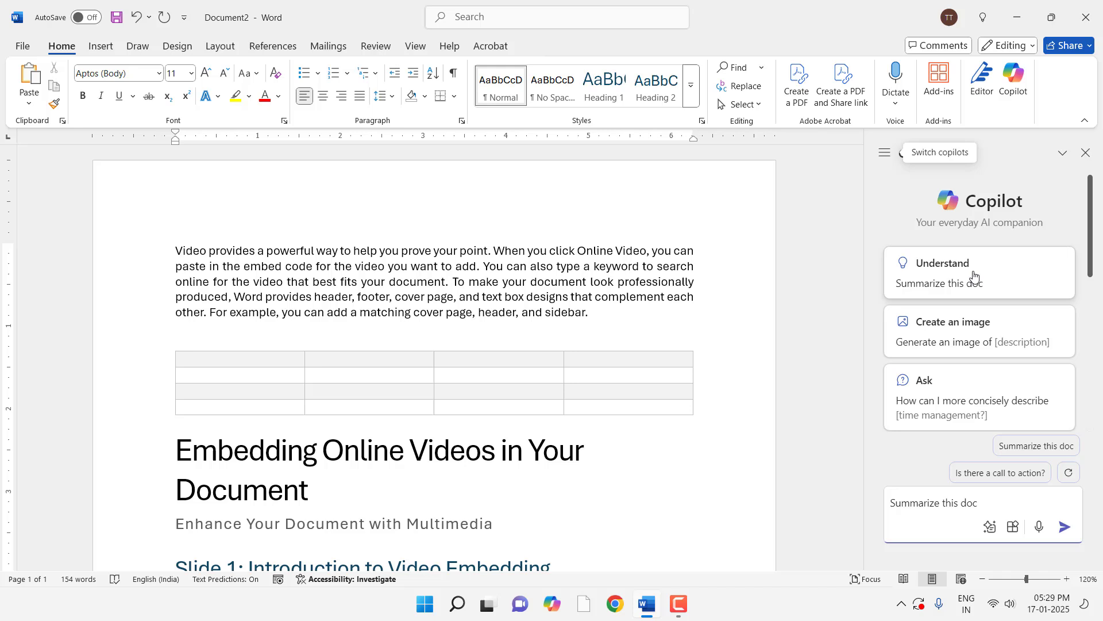
left_click(1065, 526)
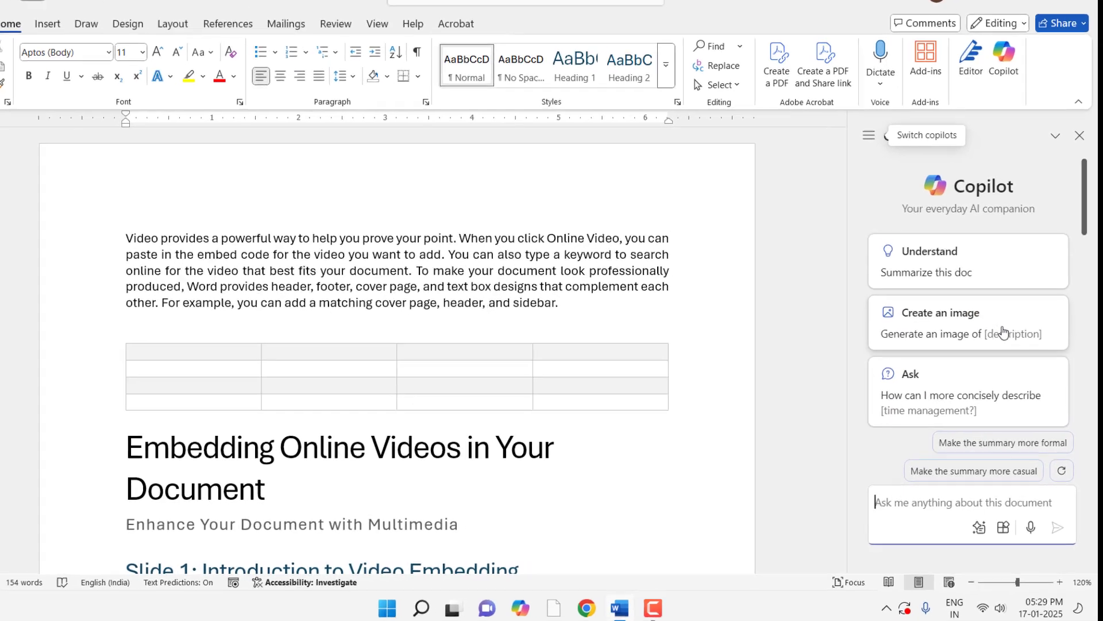
Generate images from 'create image of cat' and insert the cat beside the potted plant
left_click(968, 334)
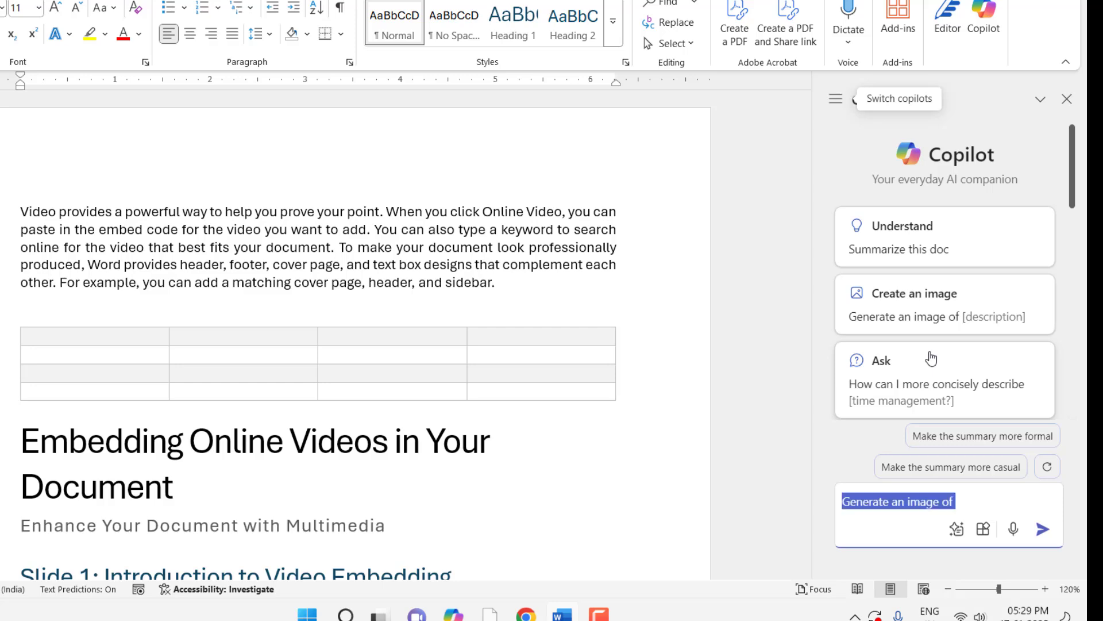
type("create image of")
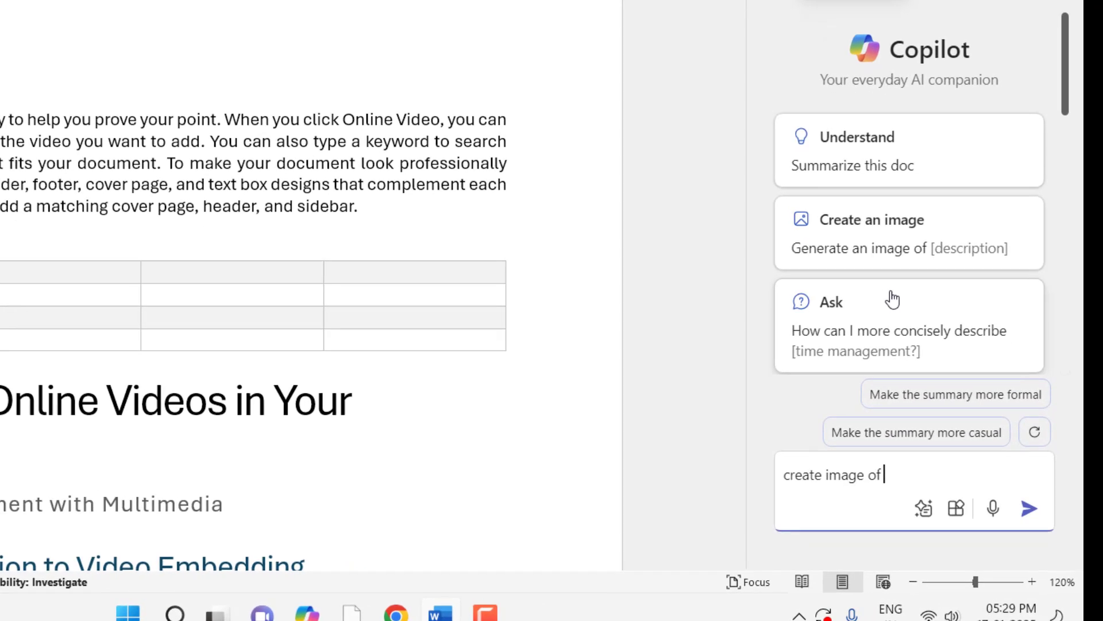
type("cat")
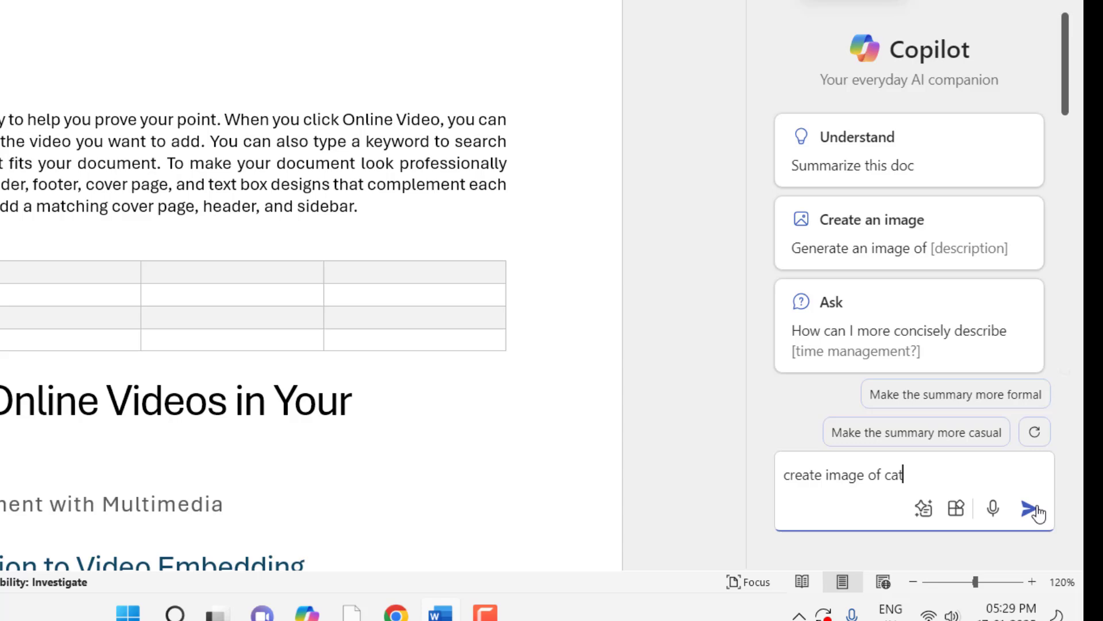
left_click(1036, 511)
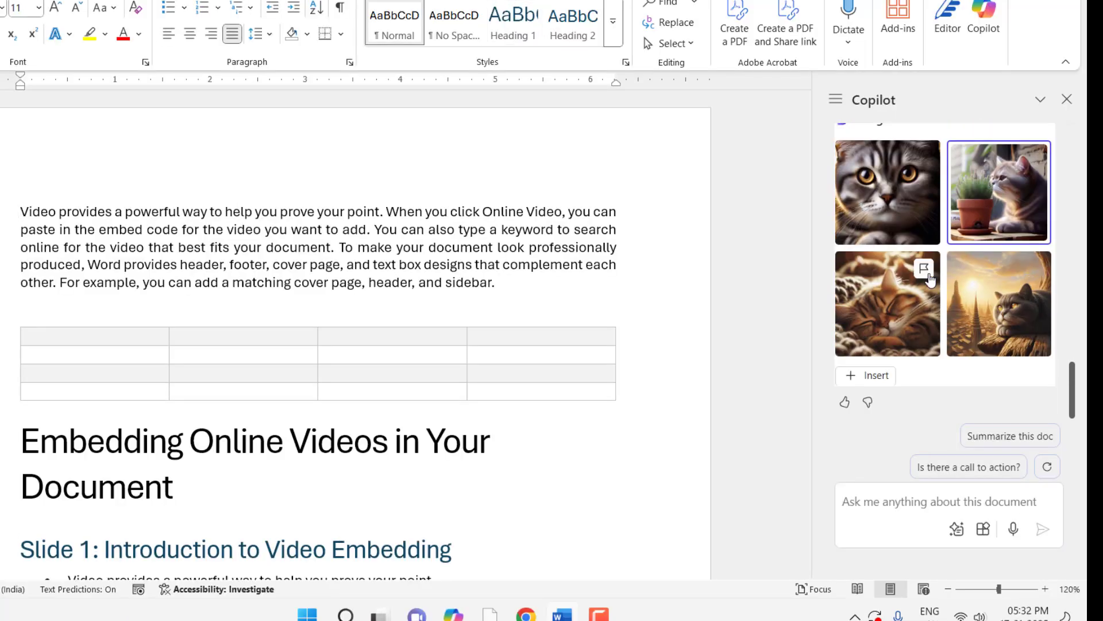
mouse_move(935, 328)
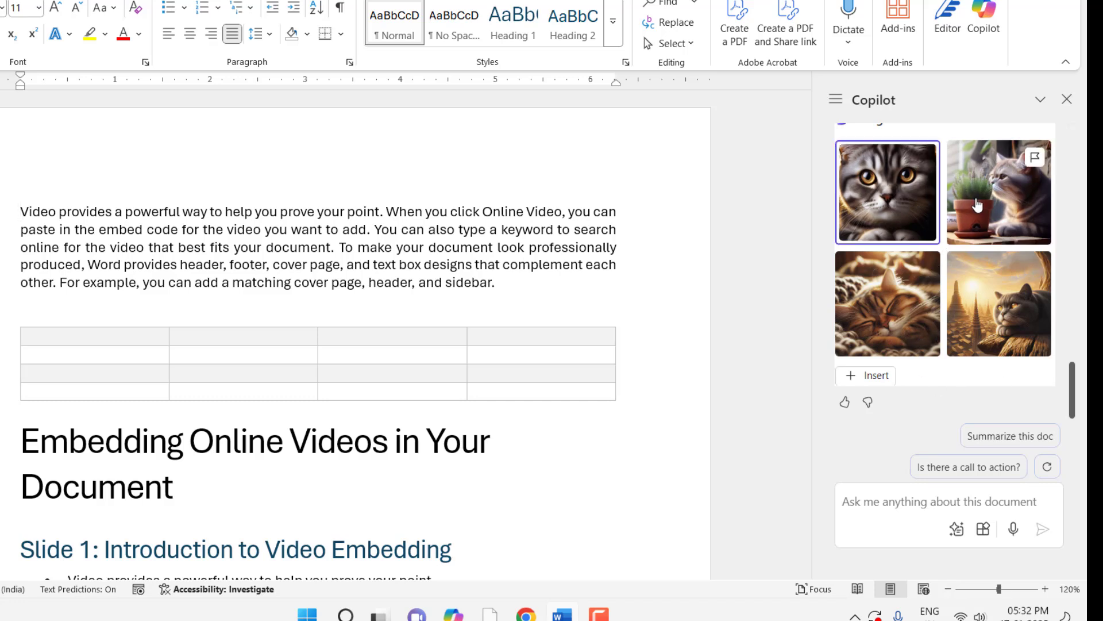
left_click(998, 192)
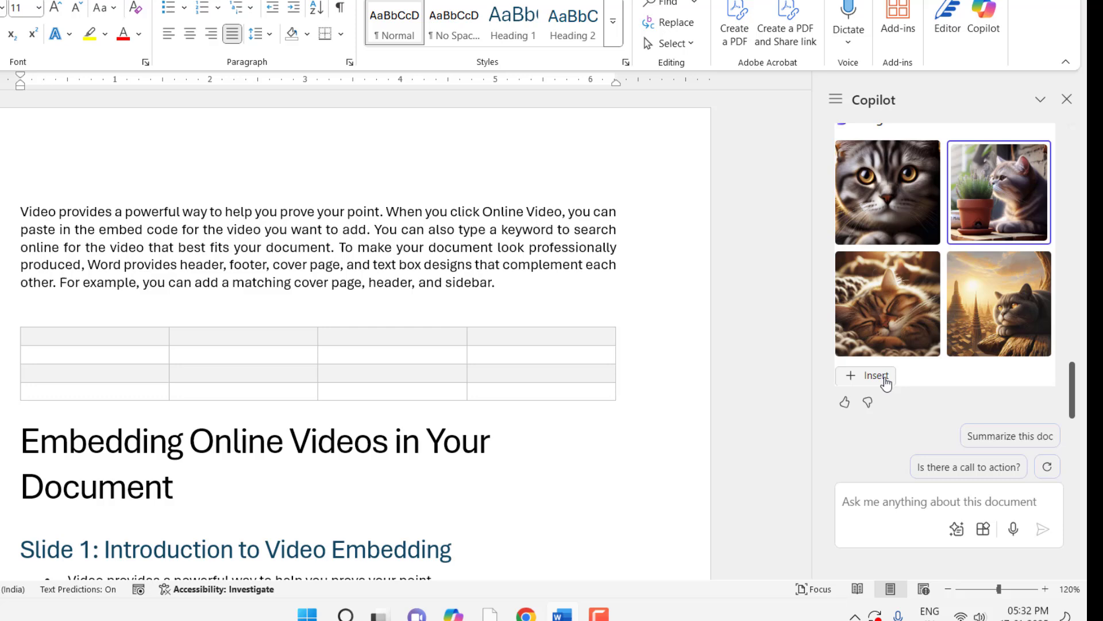
left_click(877, 375)
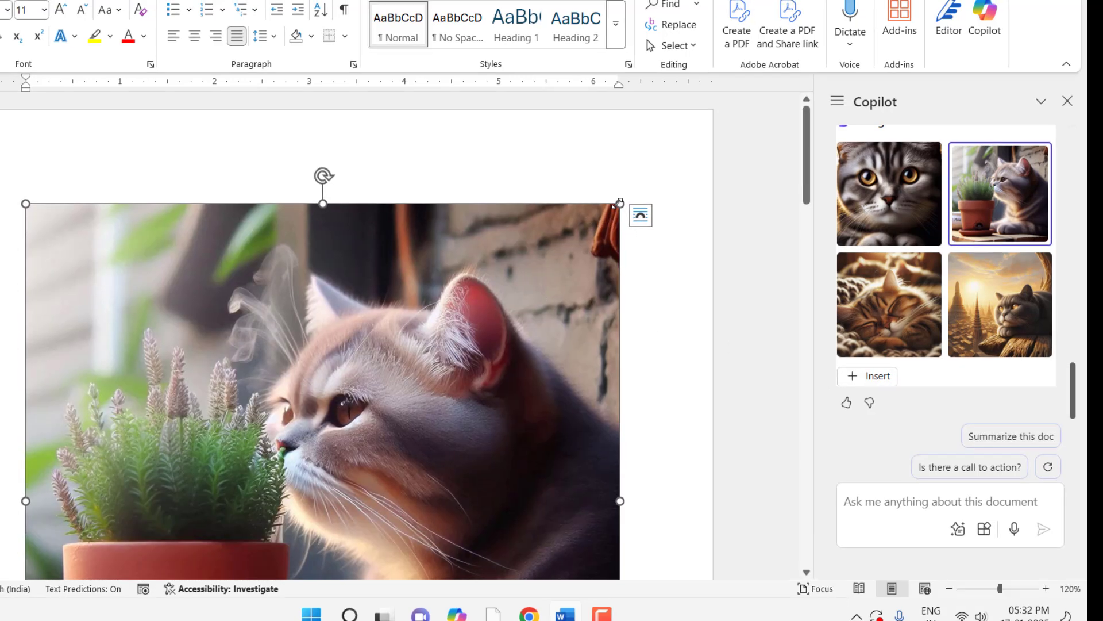